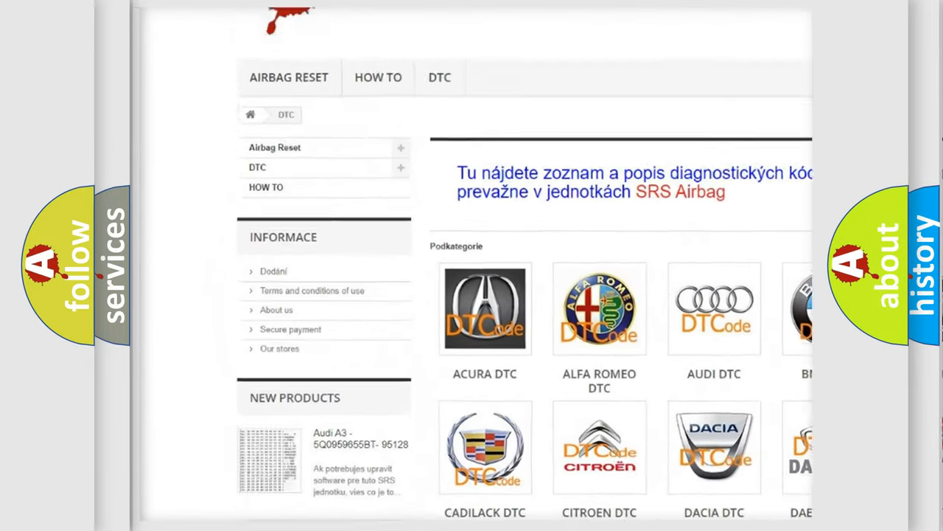
scroll(down, 3)
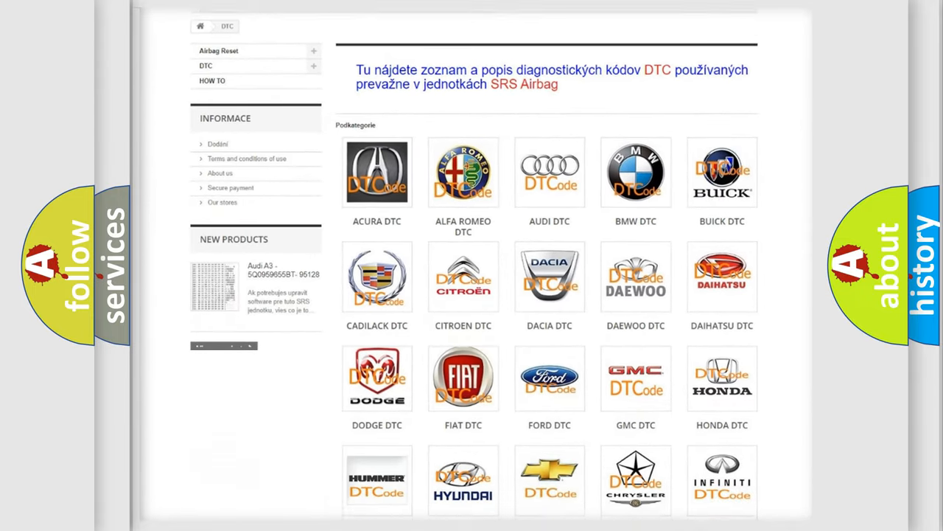
scroll(down, 3)
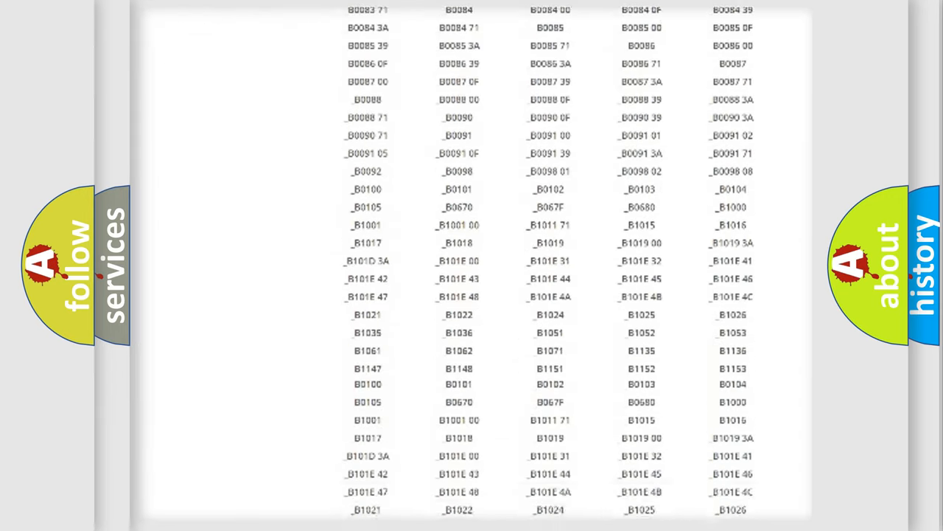
scroll(down, 3)
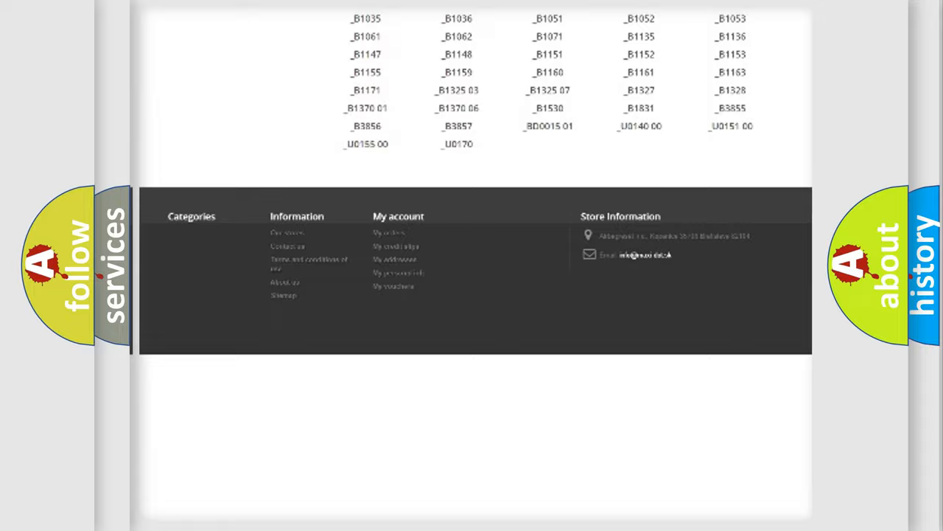